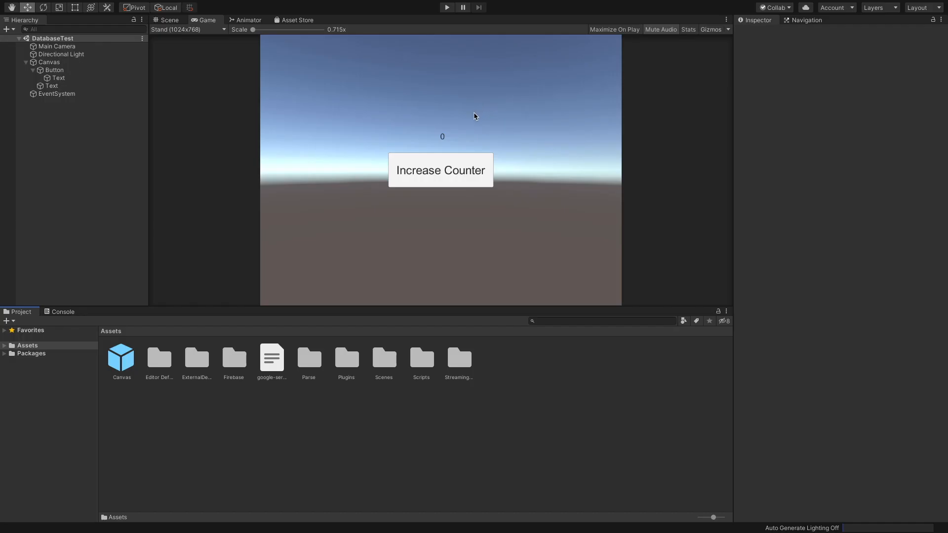
pyautogui.moveTo(430, 220)
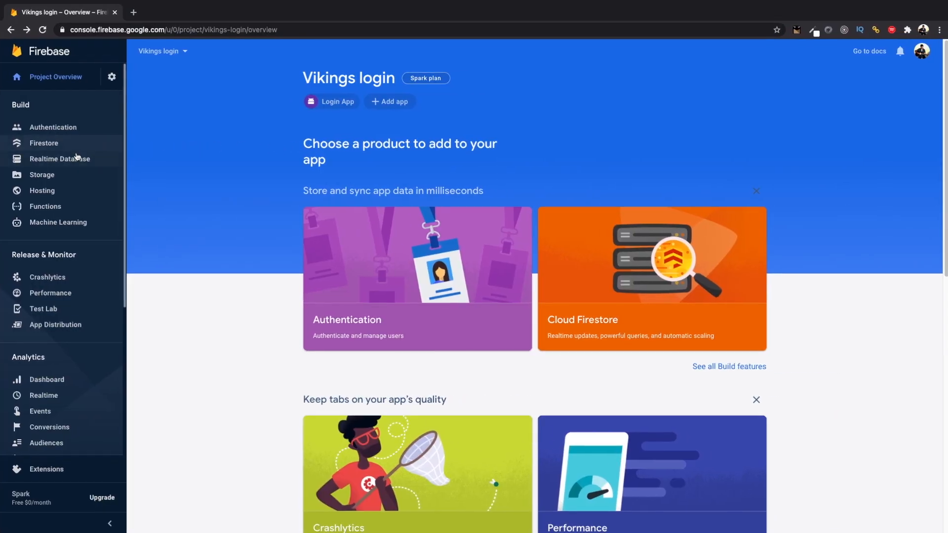
# Start creating a new Realtime Database for the Vikings login project
pyautogui.click(60, 158)
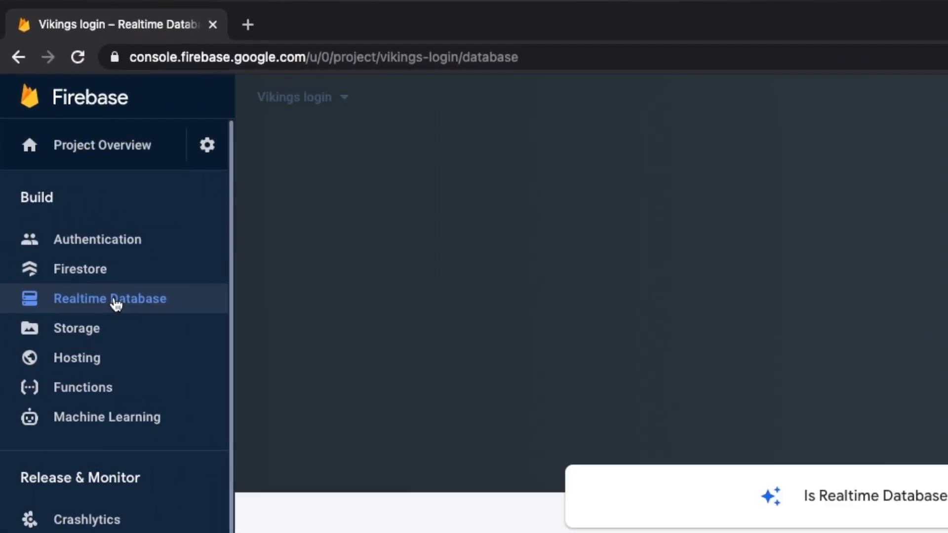
pyautogui.click(110, 299)
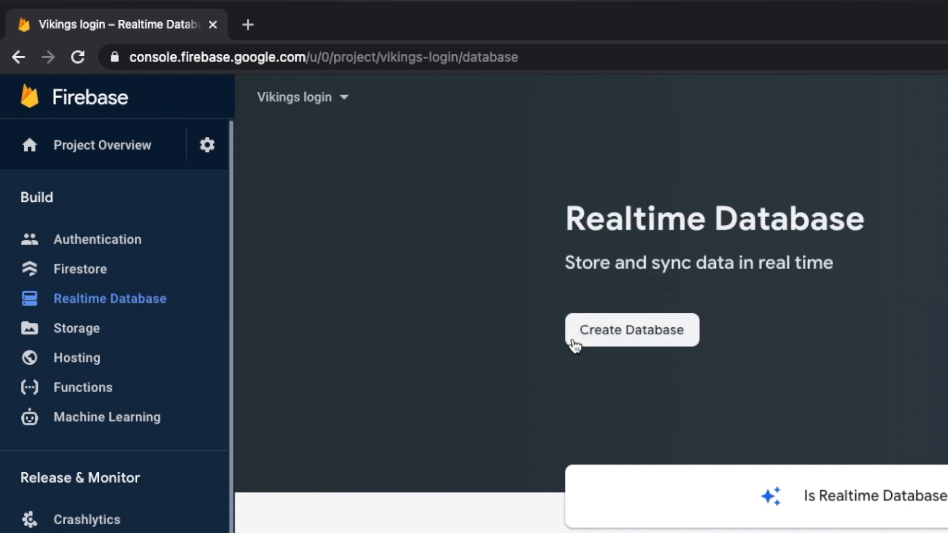
pyautogui.click(632, 330)
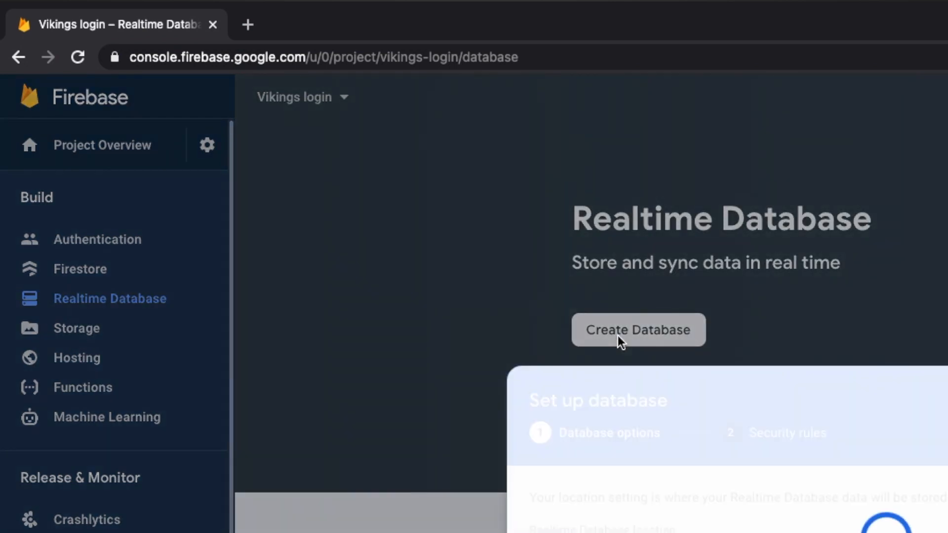
pyautogui.click(638, 330)
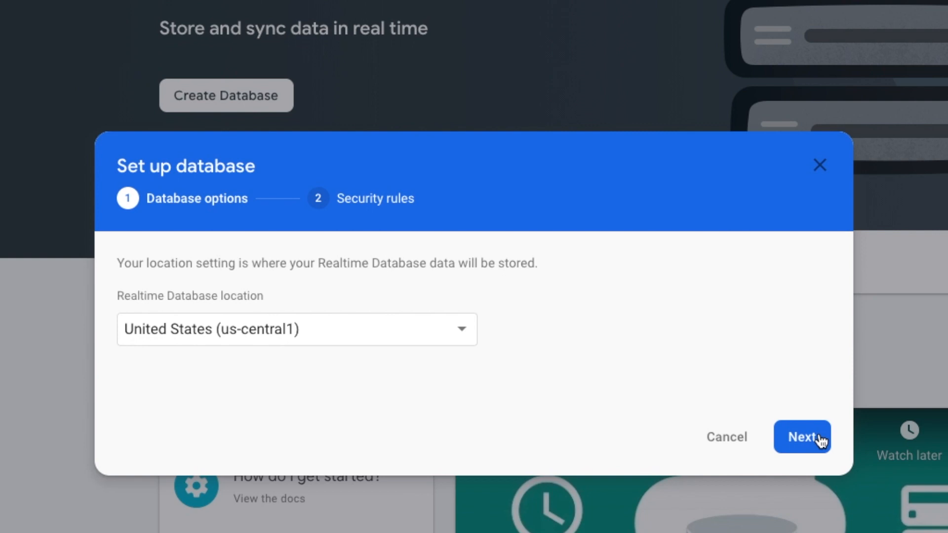
# Keep the United States location and enable the database in test mode
pyautogui.click(802, 436)
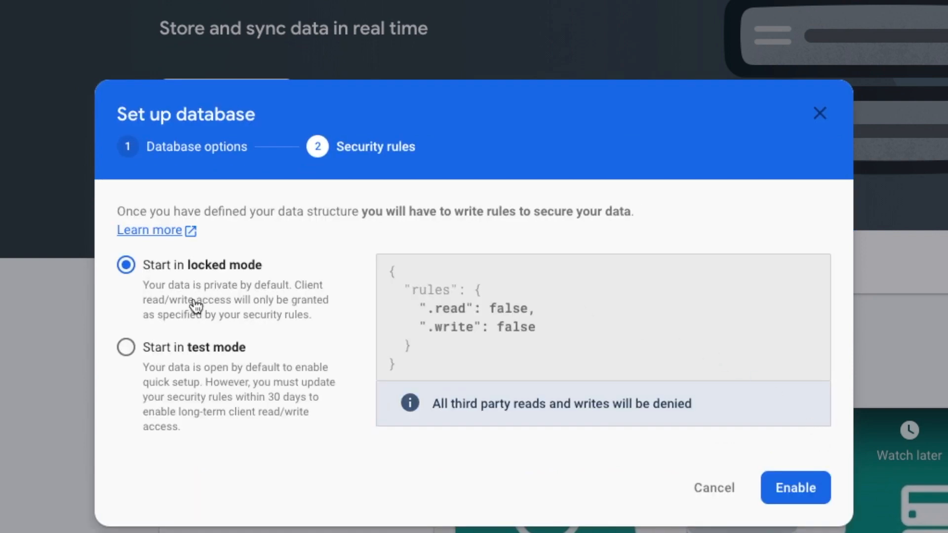
pyautogui.click(126, 346)
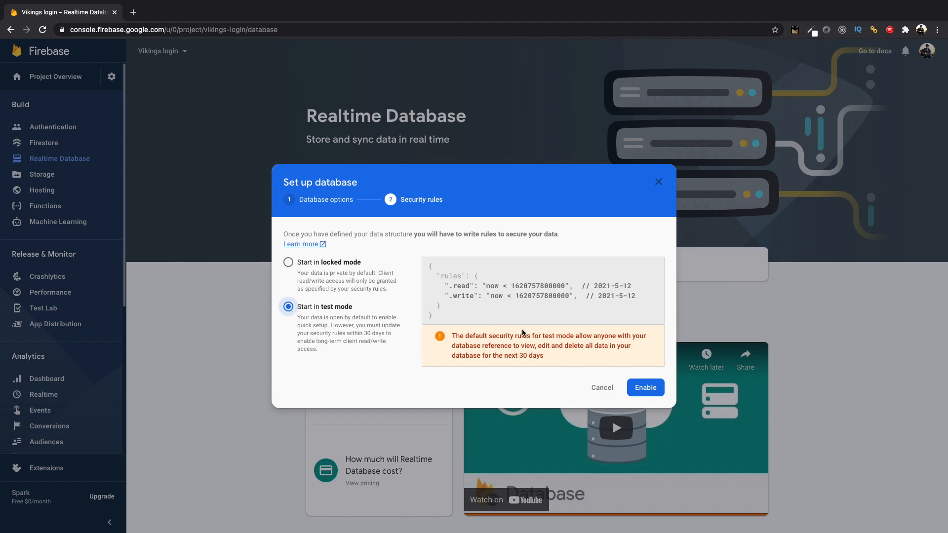
pyautogui.moveTo(664, 349)
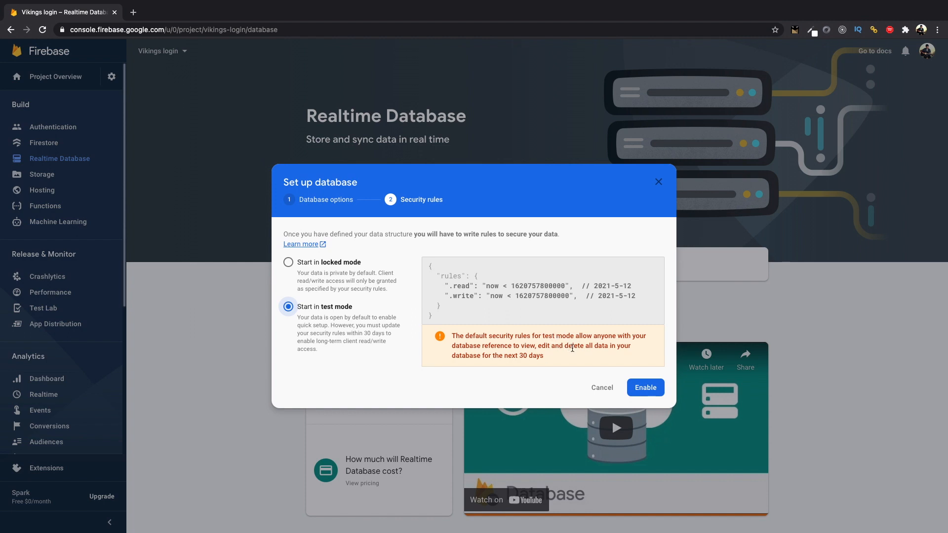
pyautogui.moveTo(635, 376)
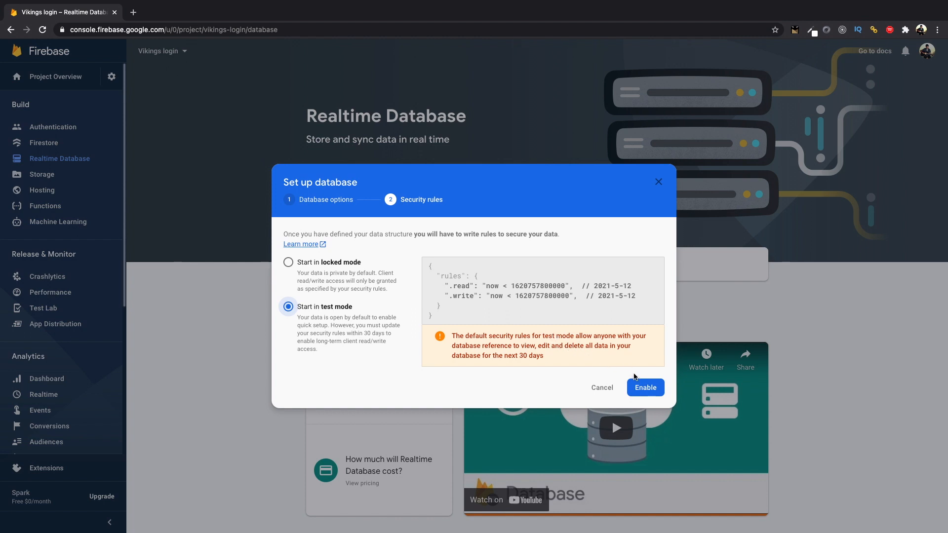
pyautogui.click(645, 387)
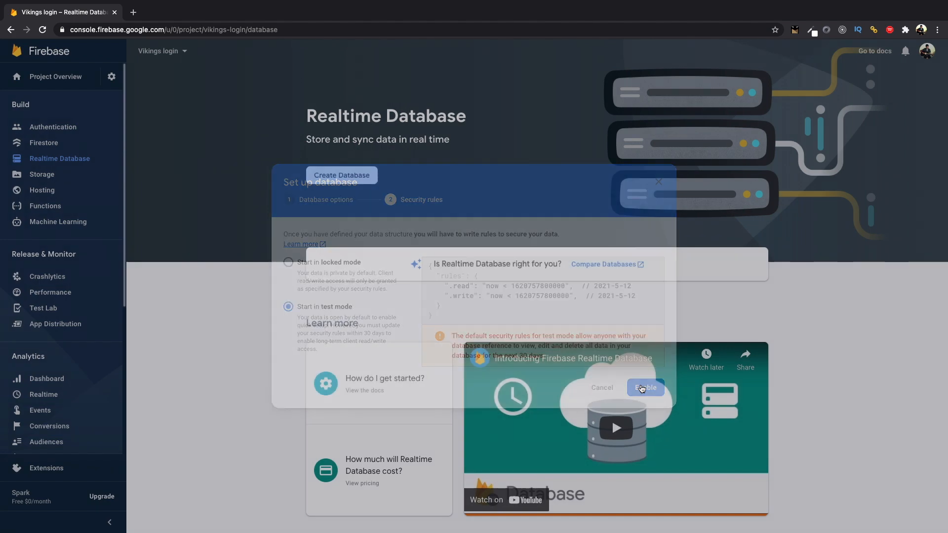
# Add a root entry named counter with value 0 under the database
pyautogui.click(645, 387)
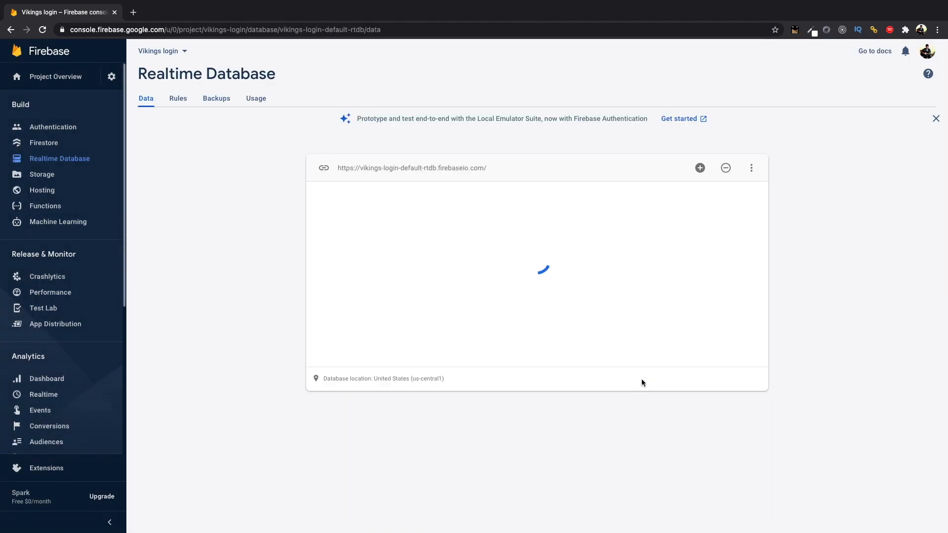
pyautogui.moveTo(700, 168)
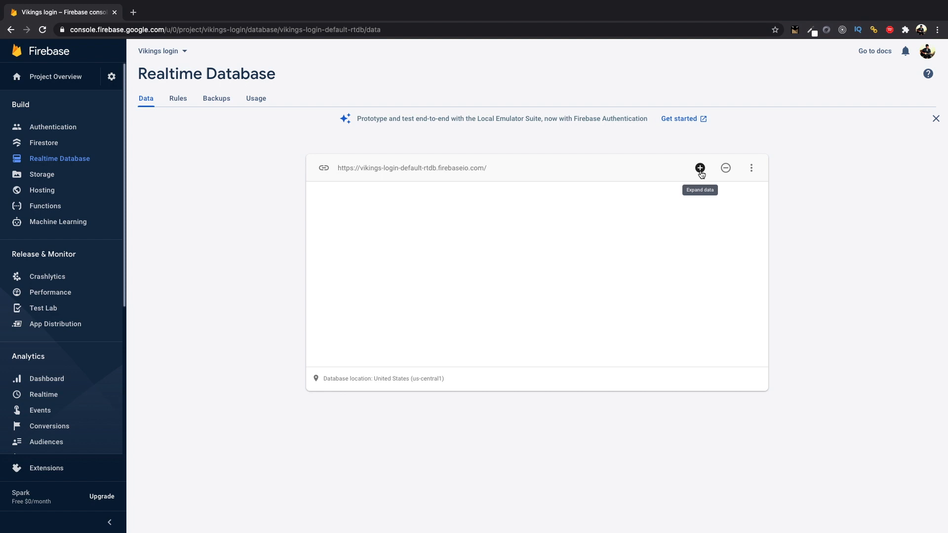
pyautogui.click(699, 168)
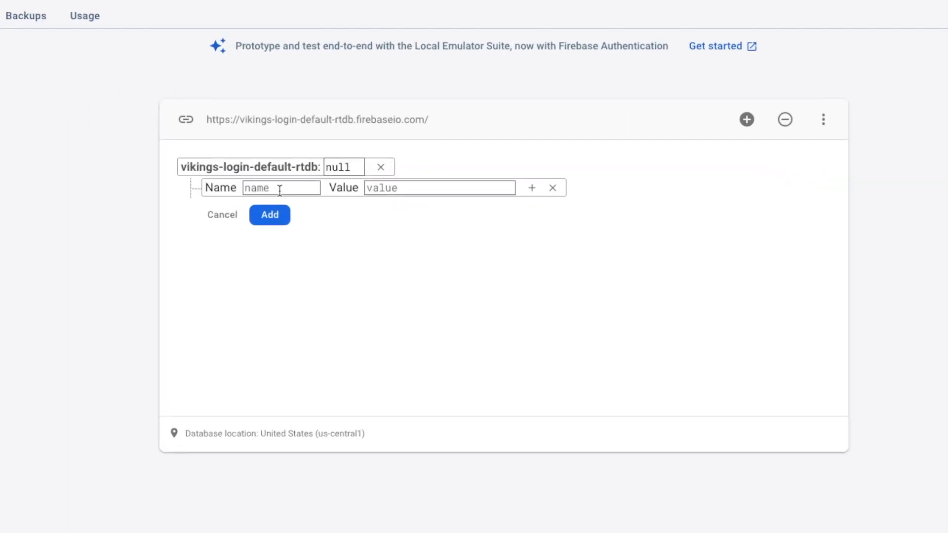
pyautogui.click(270, 214)
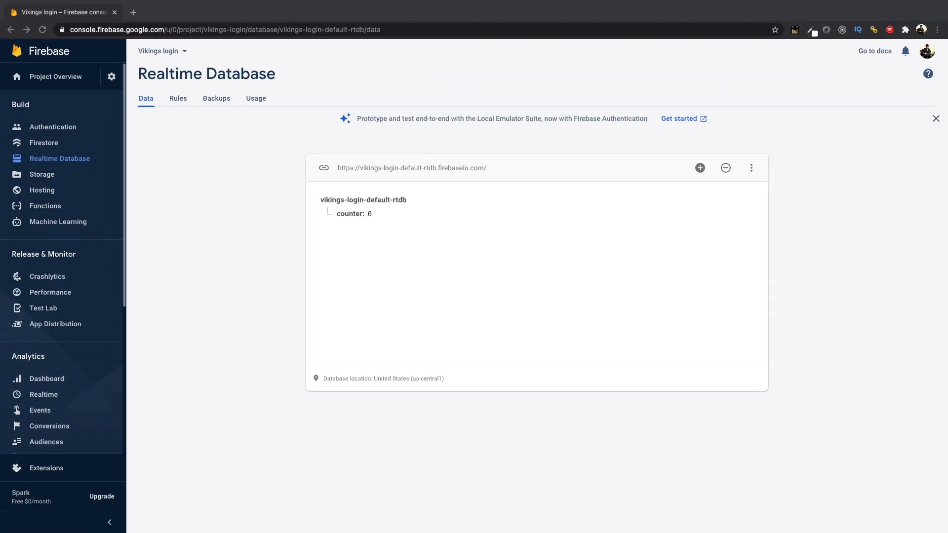
pyautogui.moveTo(580, 195)
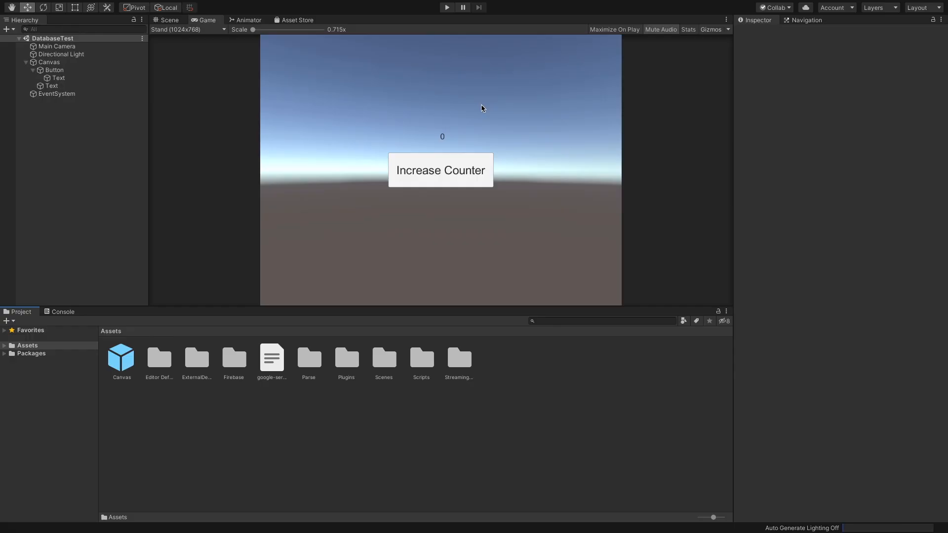
pyautogui.moveTo(358, 443)
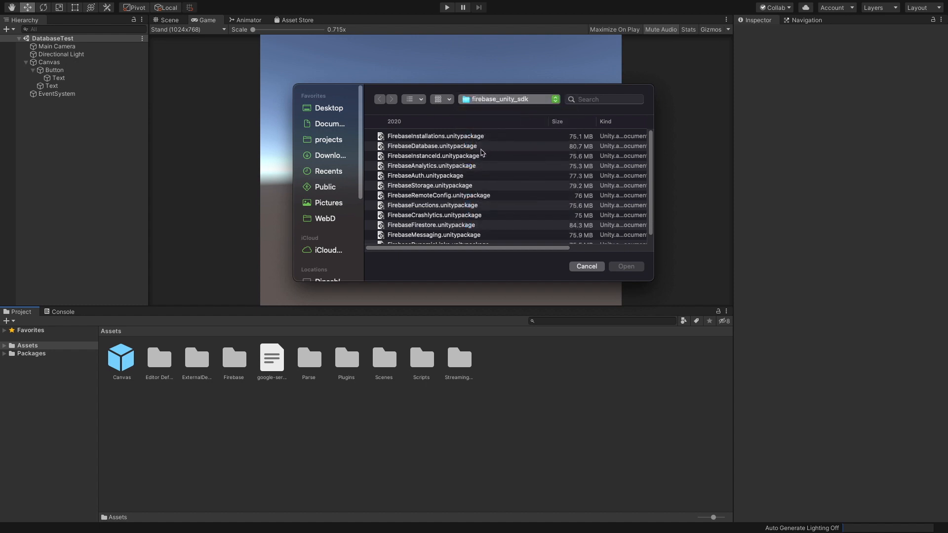
# Import FirebaseDatabase.unitypackage from the Firebase Unity SDK's dotnet4 folder
pyautogui.click(379, 98)
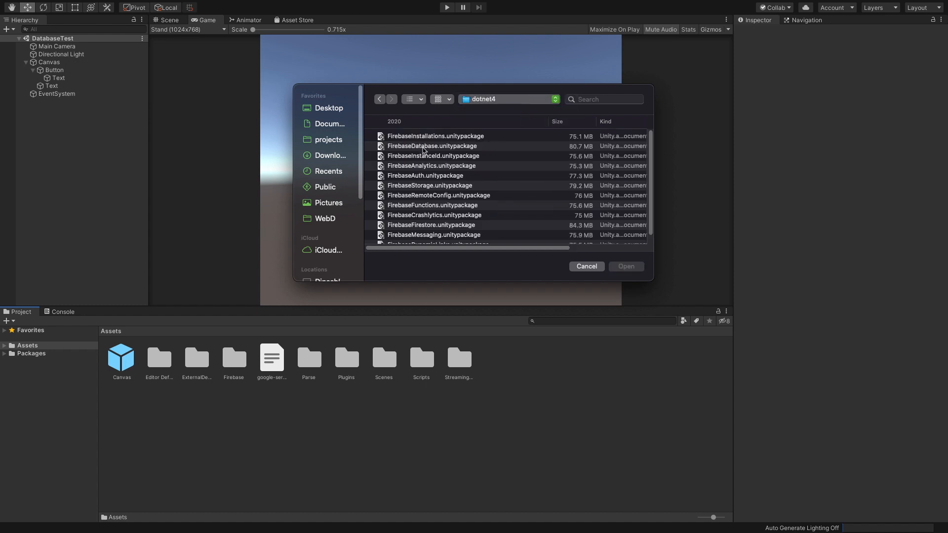
pyautogui.click(432, 146)
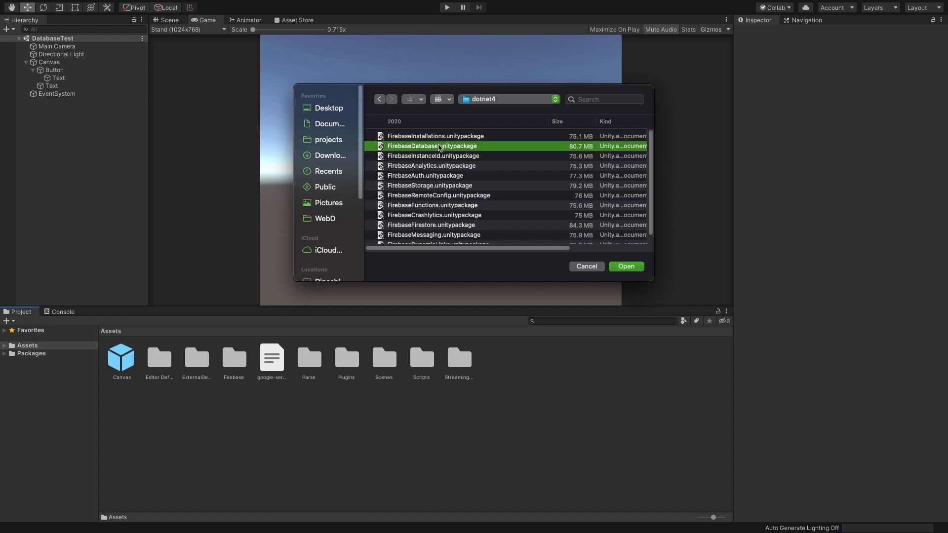
pyautogui.click(625, 266)
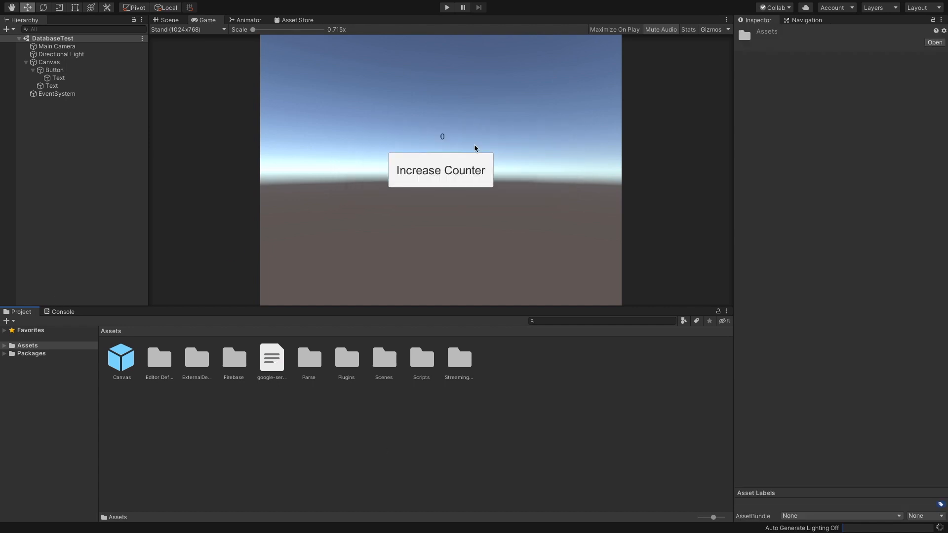
# Review google-services.json in the Inspector after checking the Console messages
pyautogui.click(62, 311)
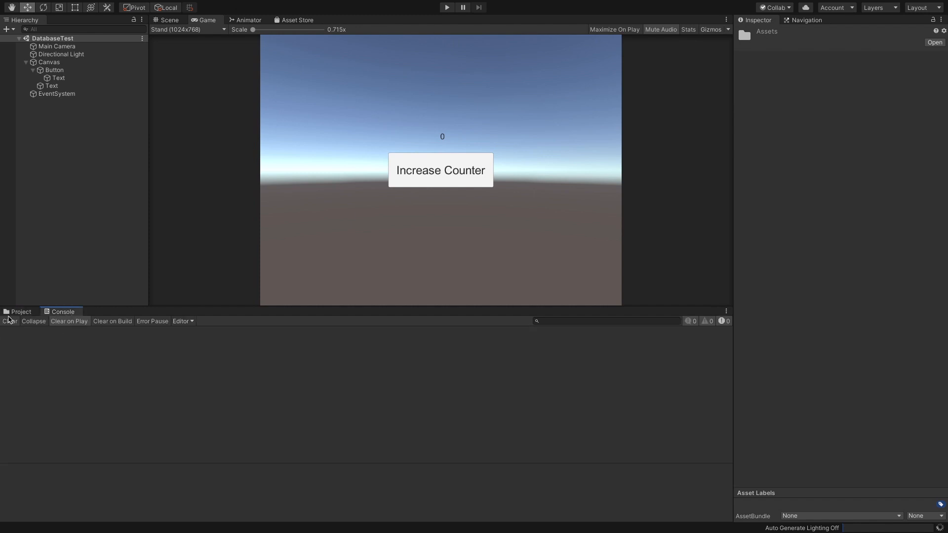
pyautogui.click(21, 311)
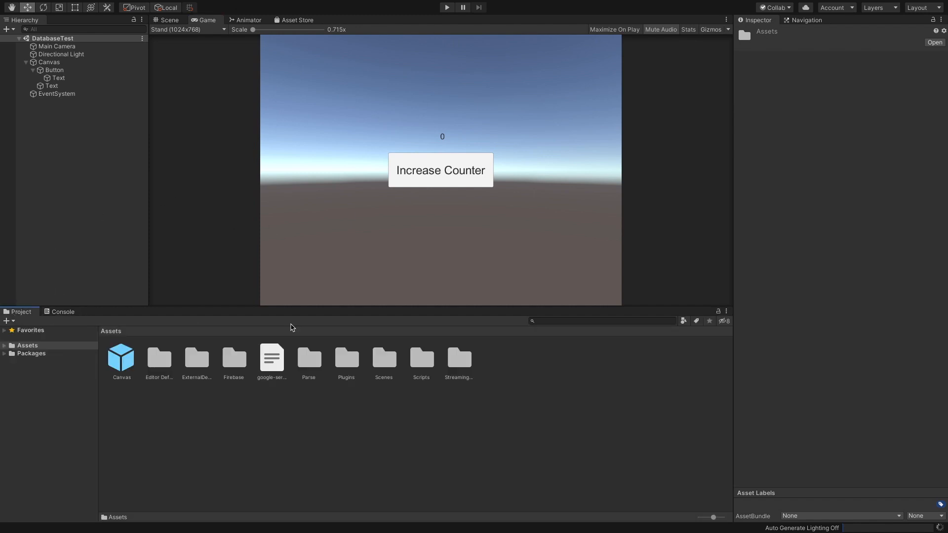
pyautogui.click(272, 357)
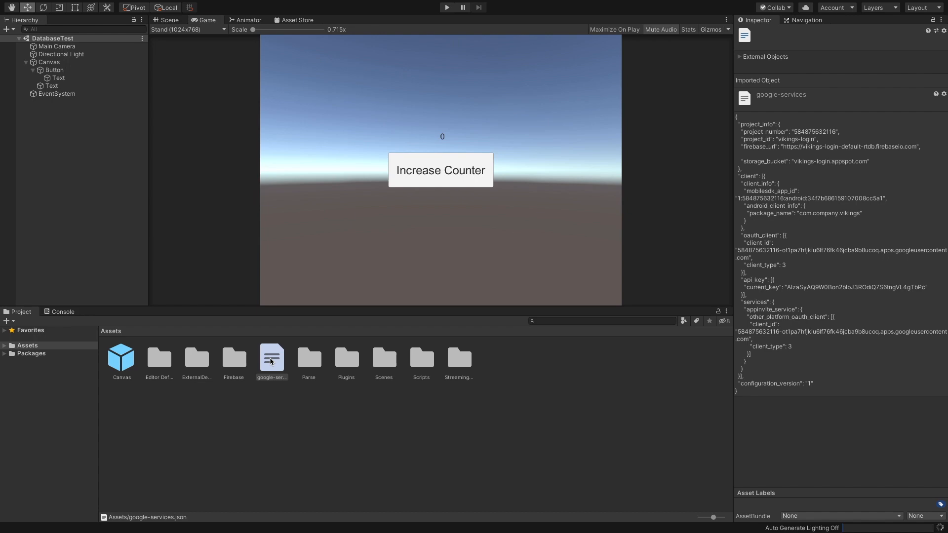
pyautogui.doubleClick(272, 358)
pyautogui.write('Data')
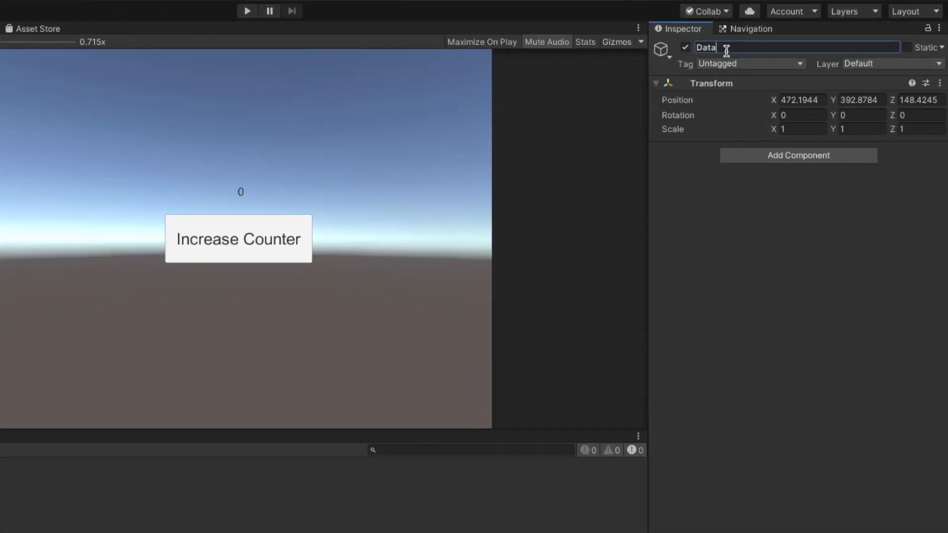
# Name the new empty object DatabaseManager and attach the FirebaseDBManager script
pyautogui.click(797, 155)
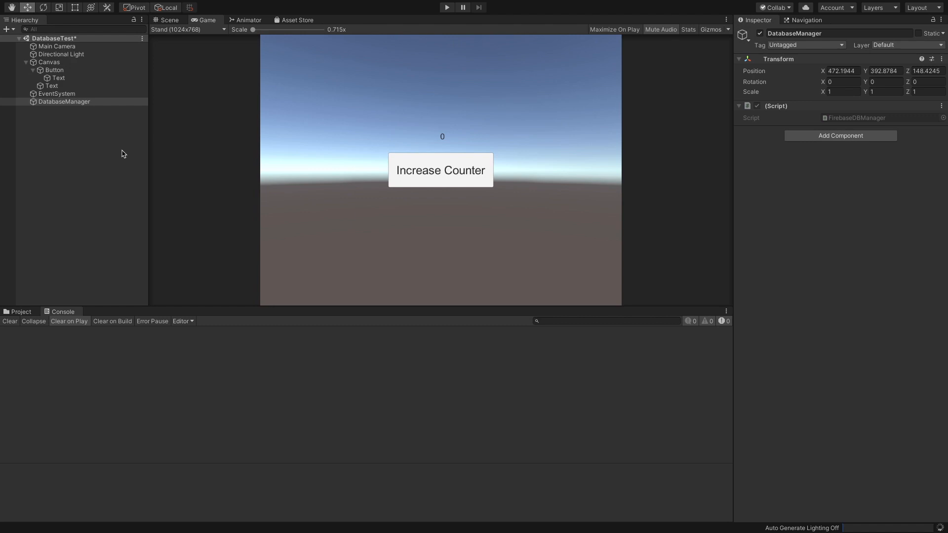
pyautogui.click(21, 311)
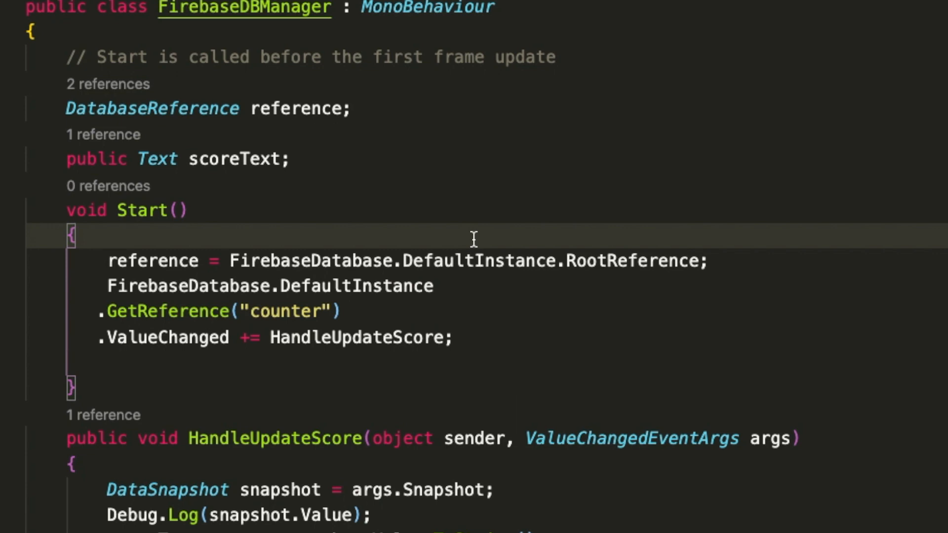
pyautogui.scroll(-3)
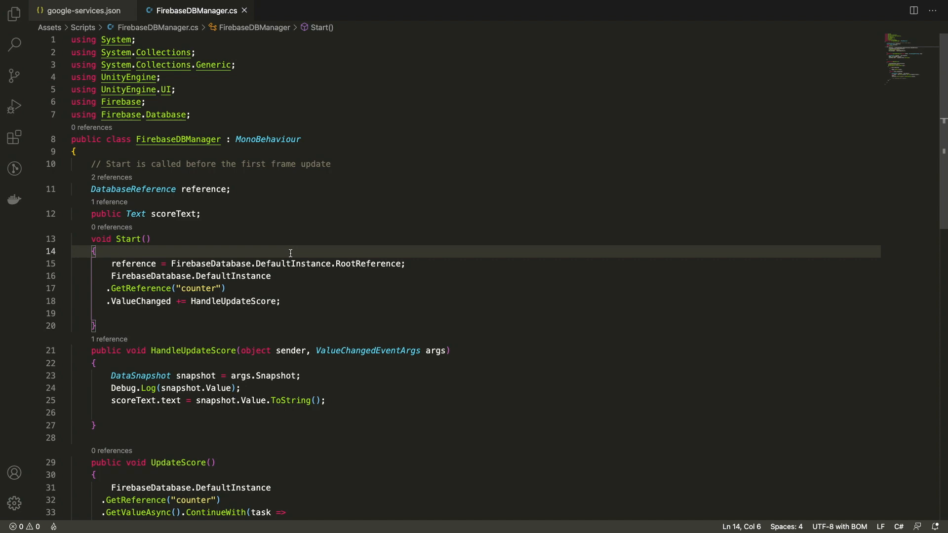
pyautogui.scroll(-3)
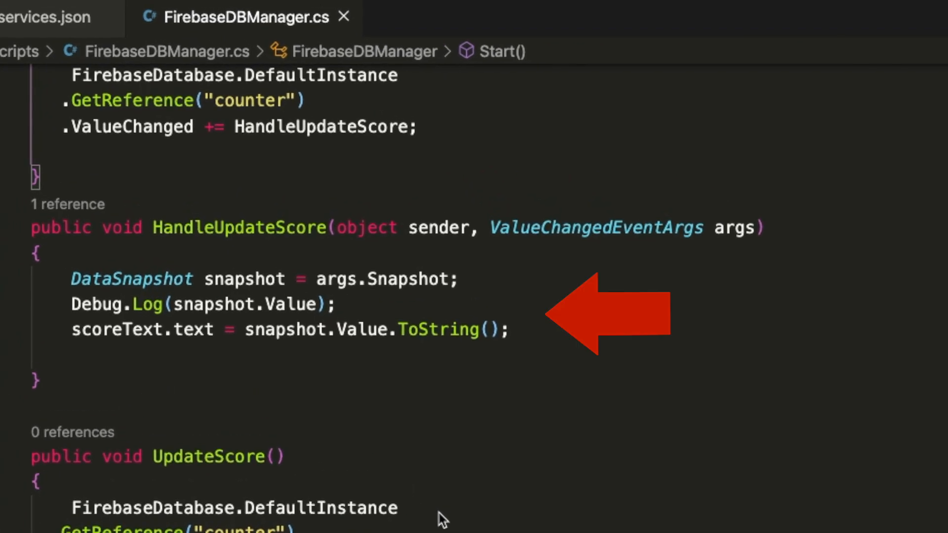
pyautogui.scroll(-3)
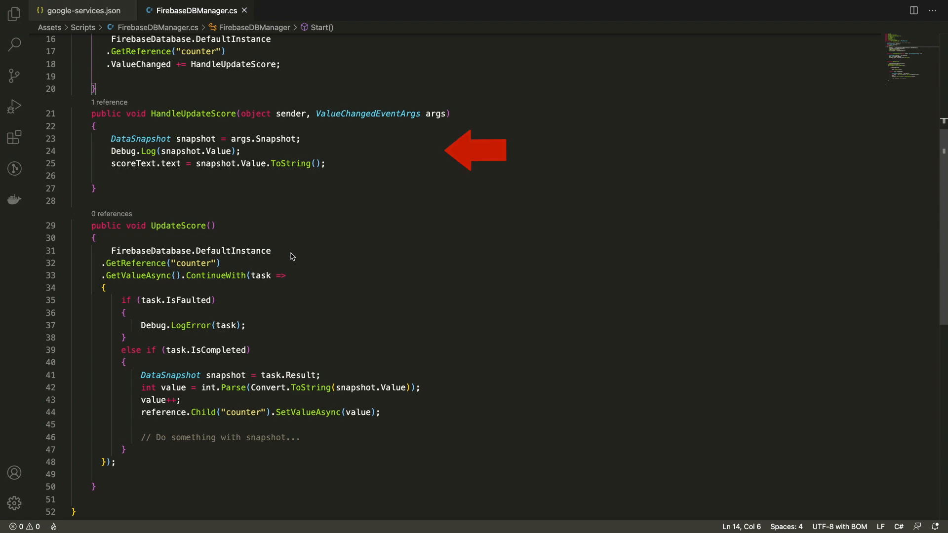
pyautogui.scroll(-3)
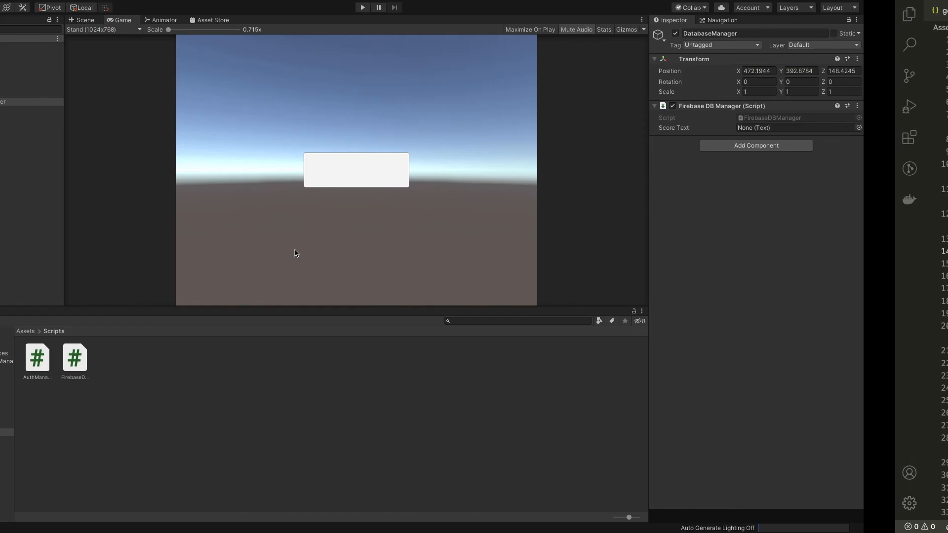
# Run the scene and raise the counter from 0 to 17 with Increase Counter
pyautogui.click(361, 7)
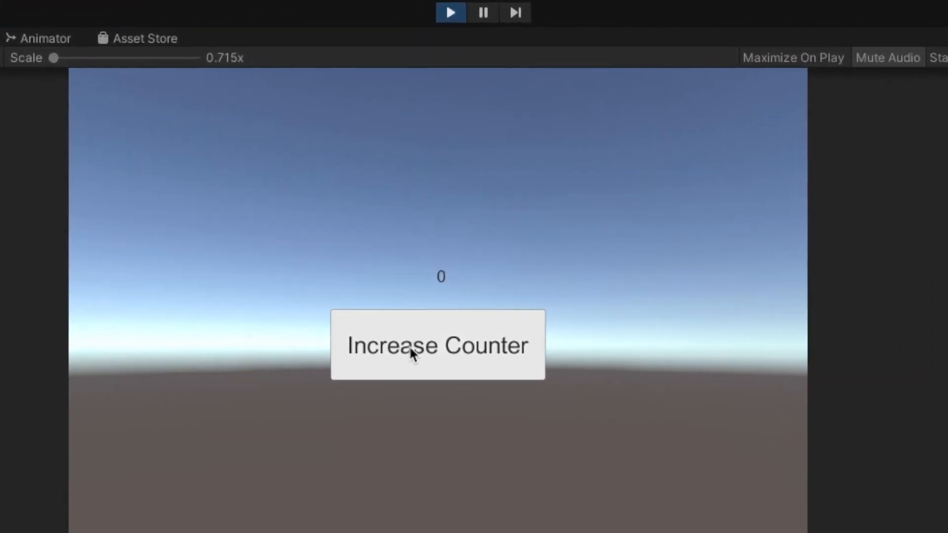
pyautogui.click(437, 346)
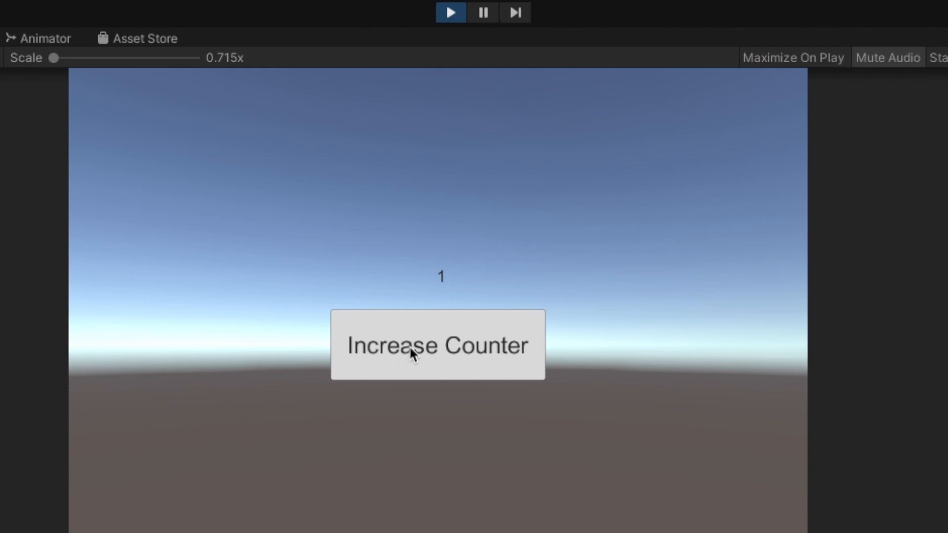
pyautogui.click(438, 344)
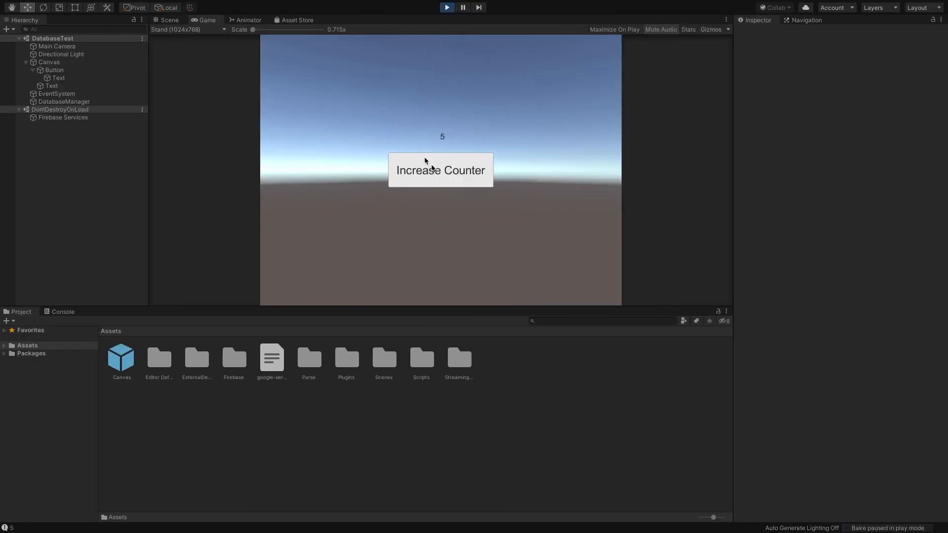
pyautogui.click(440, 170)
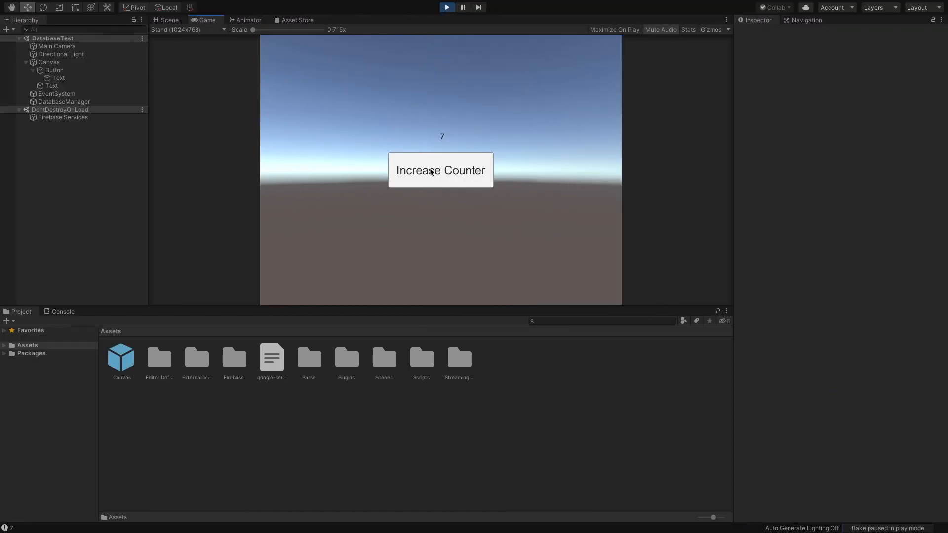
pyautogui.click(441, 170)
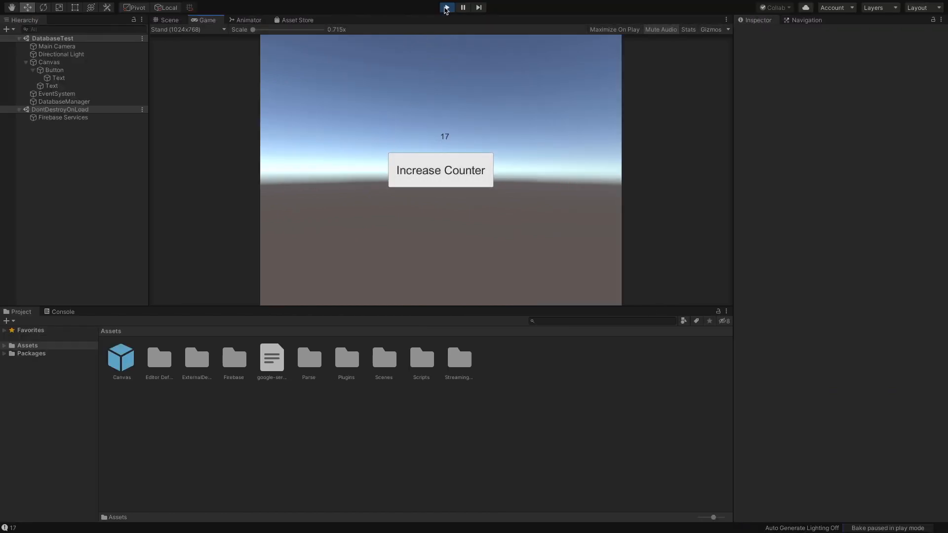